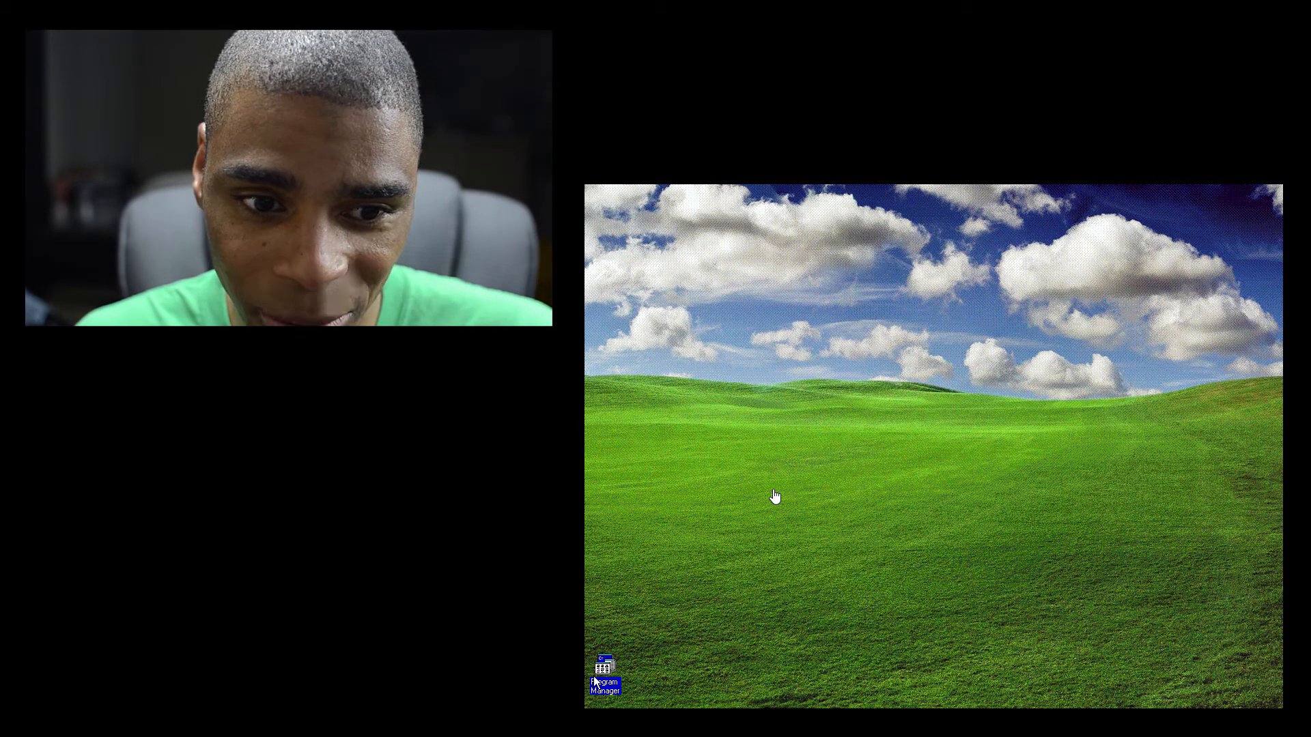
Browse Program Manager's Applications and Main groups, then launch the MS-DOS Prompt.
double_click(602, 672)
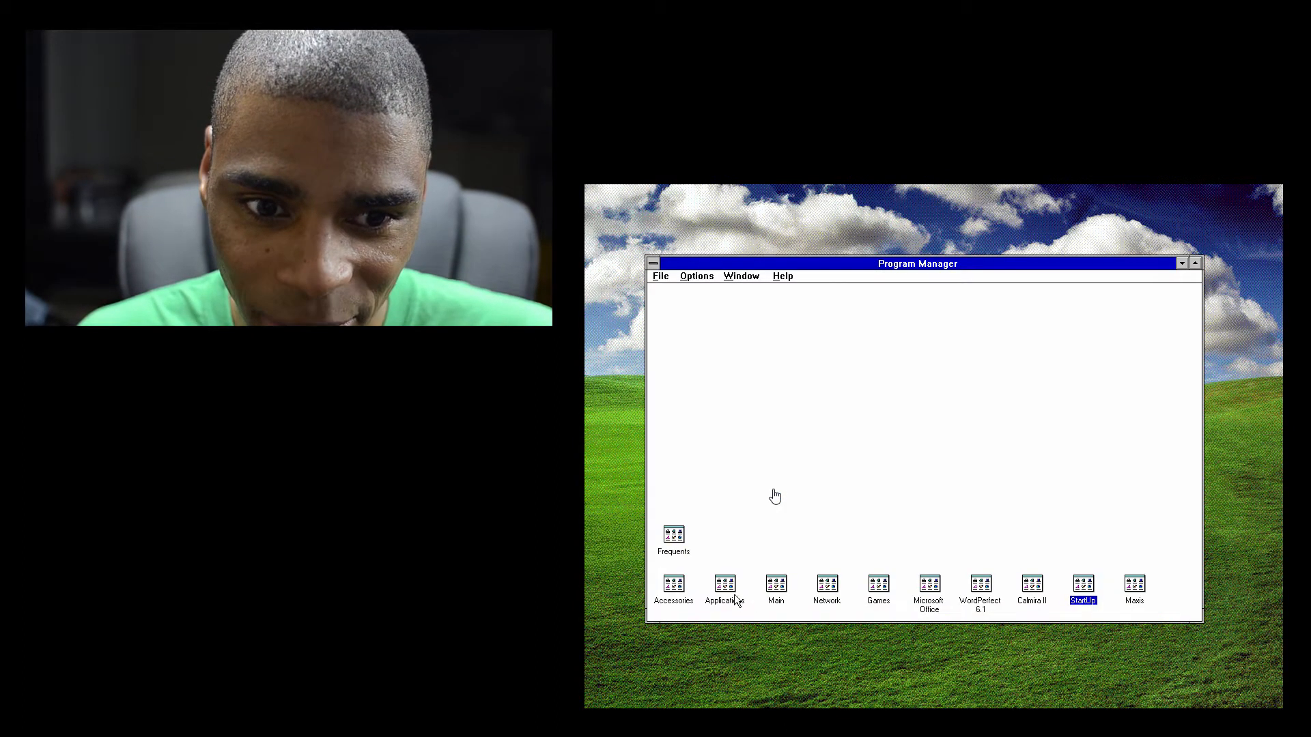
double_click(722, 590)
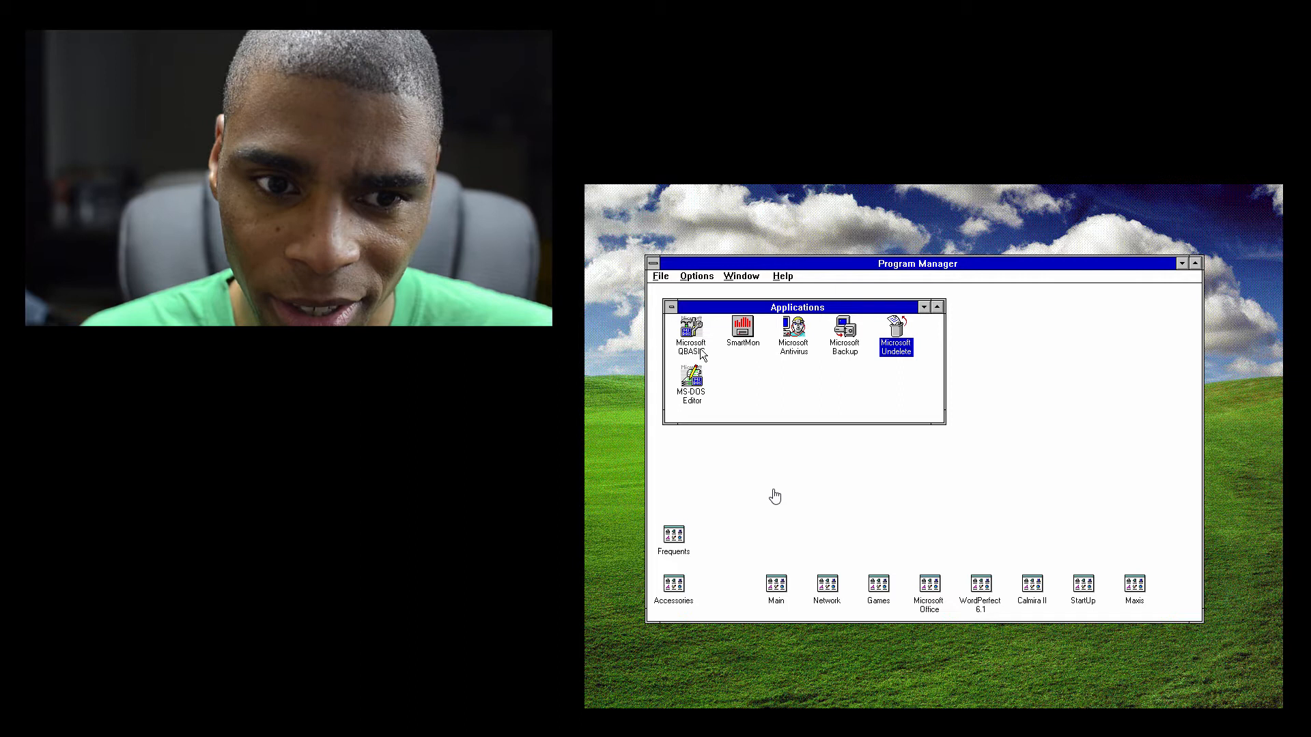
mouse_move(792, 586)
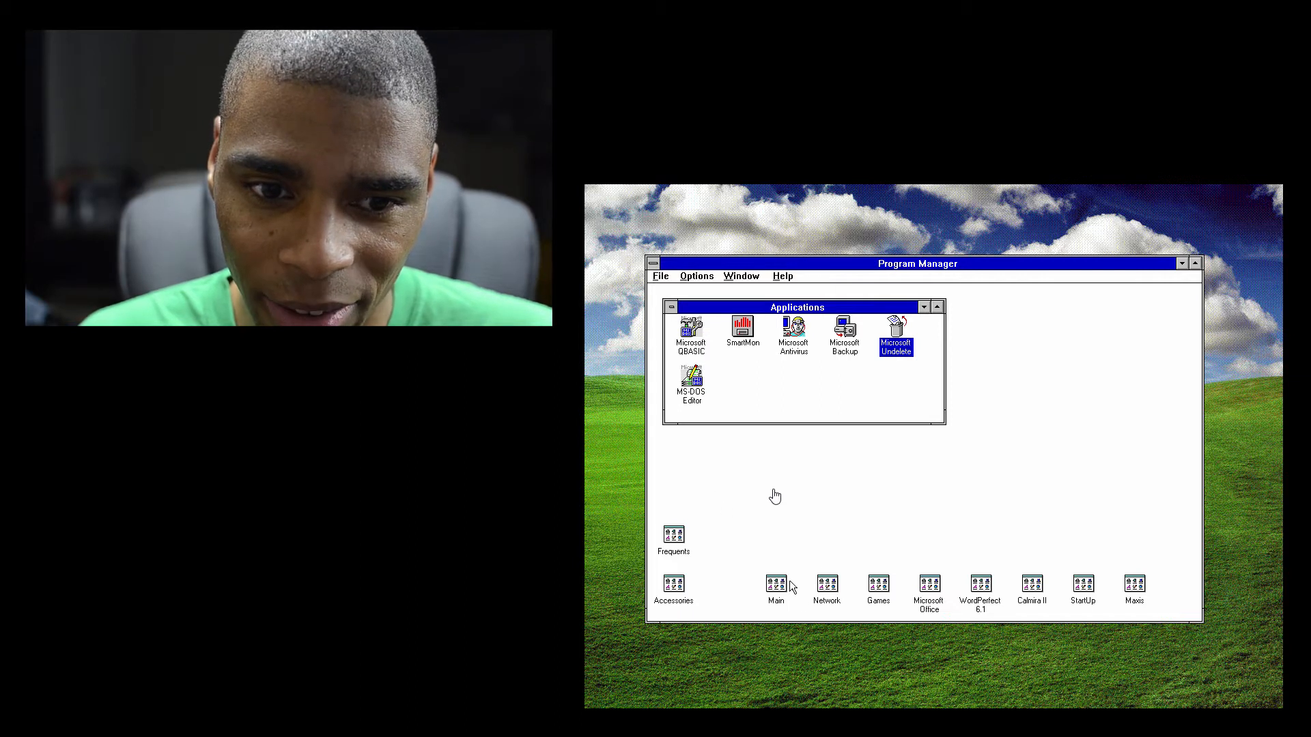
double_click(774, 586)
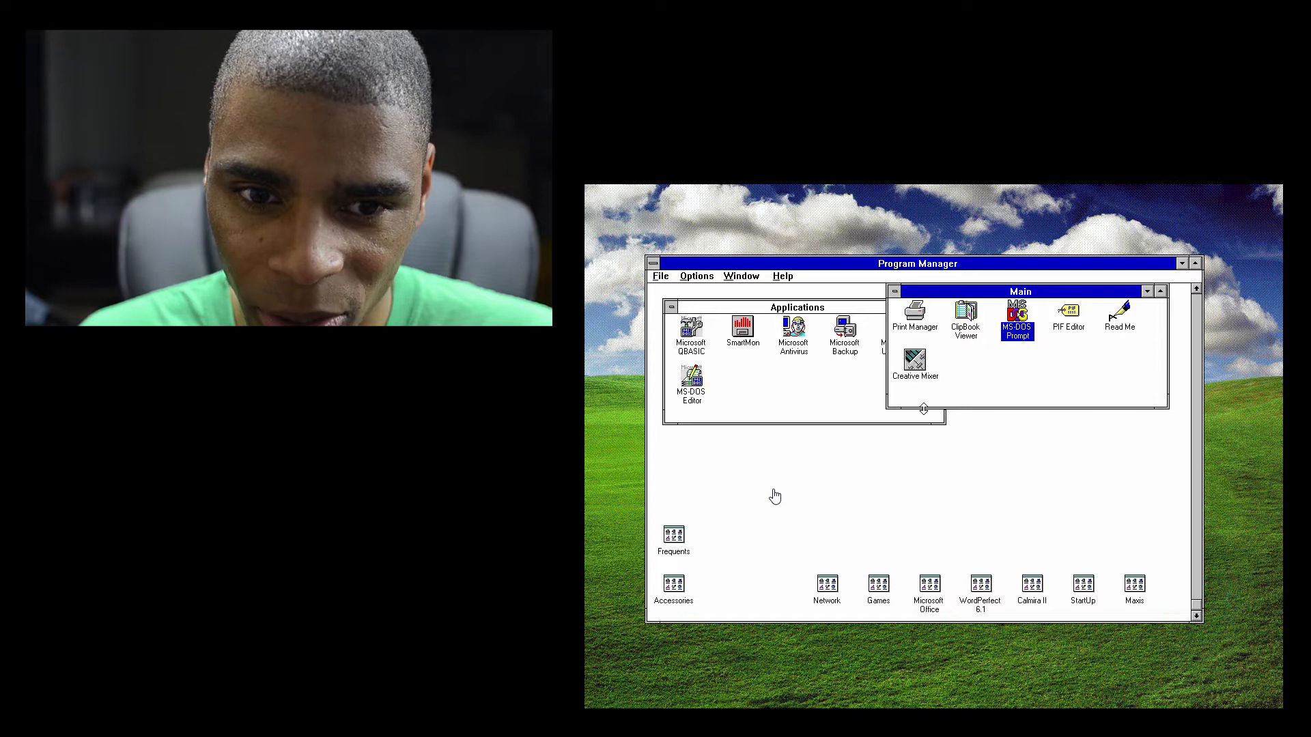
double_click(915, 364)
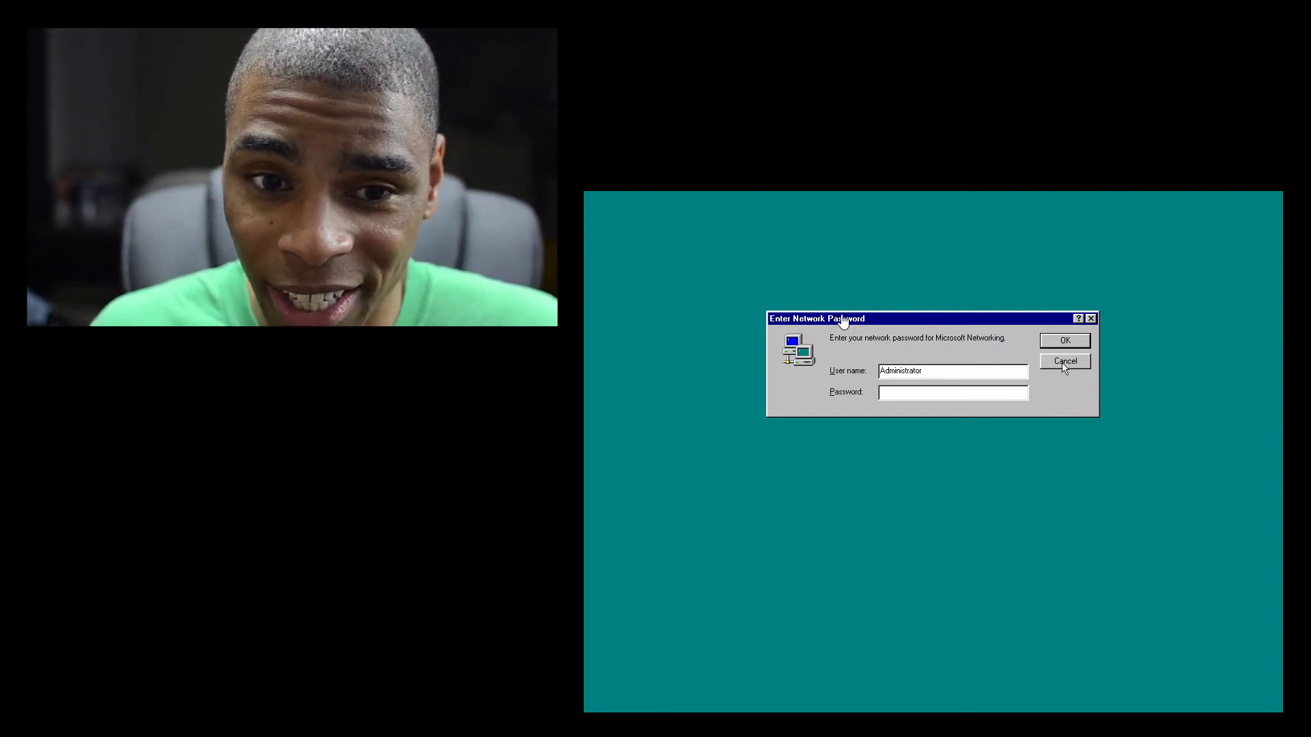
Cancel the Enter Network Password dialog to reach the Windows 95 desktop.
left_click(1063, 361)
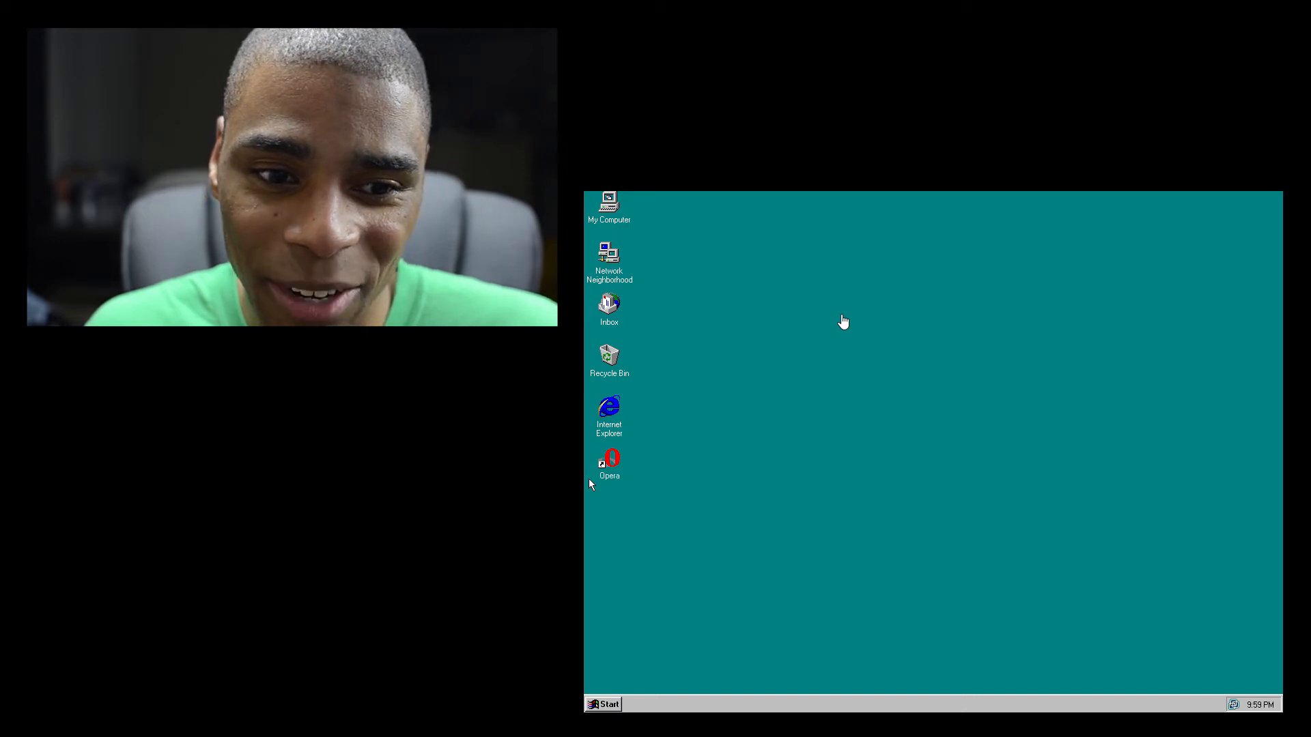
left_click(602, 705)
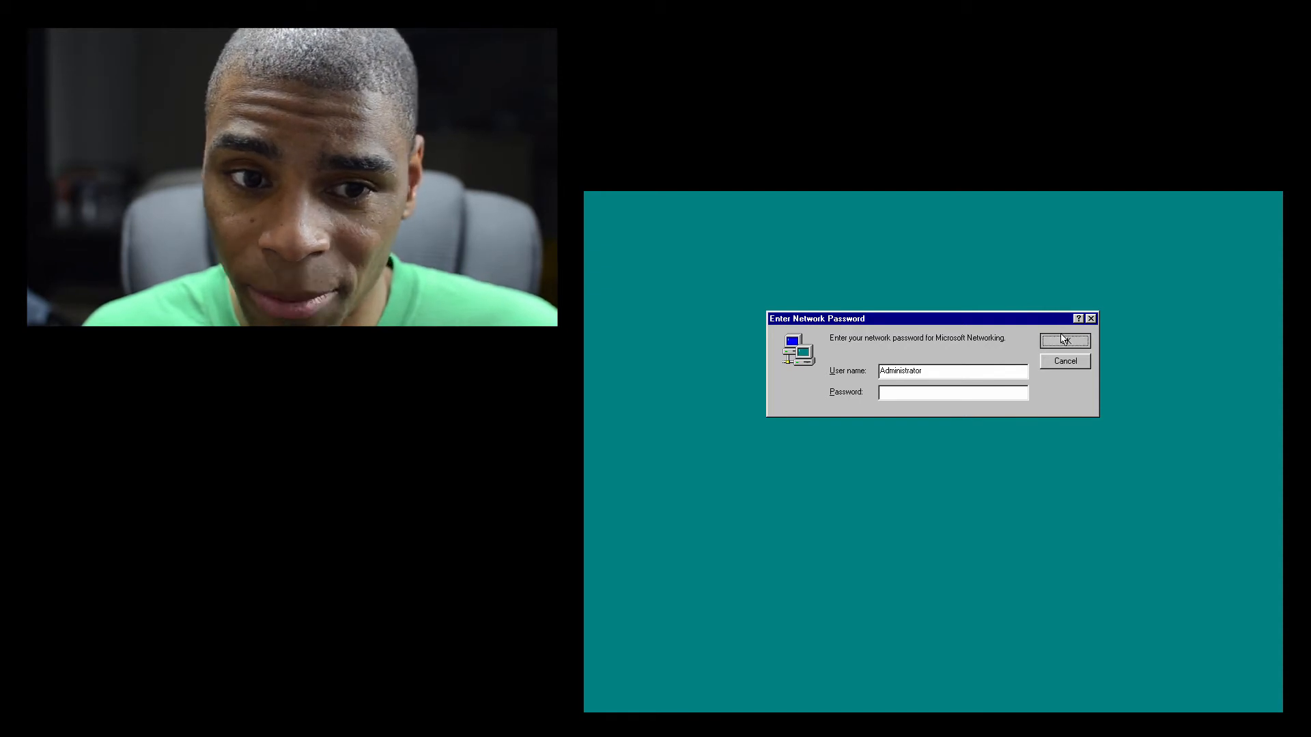
Confirm the Windows 98 Enter Network Password dialog with OK.
left_click(1064, 340)
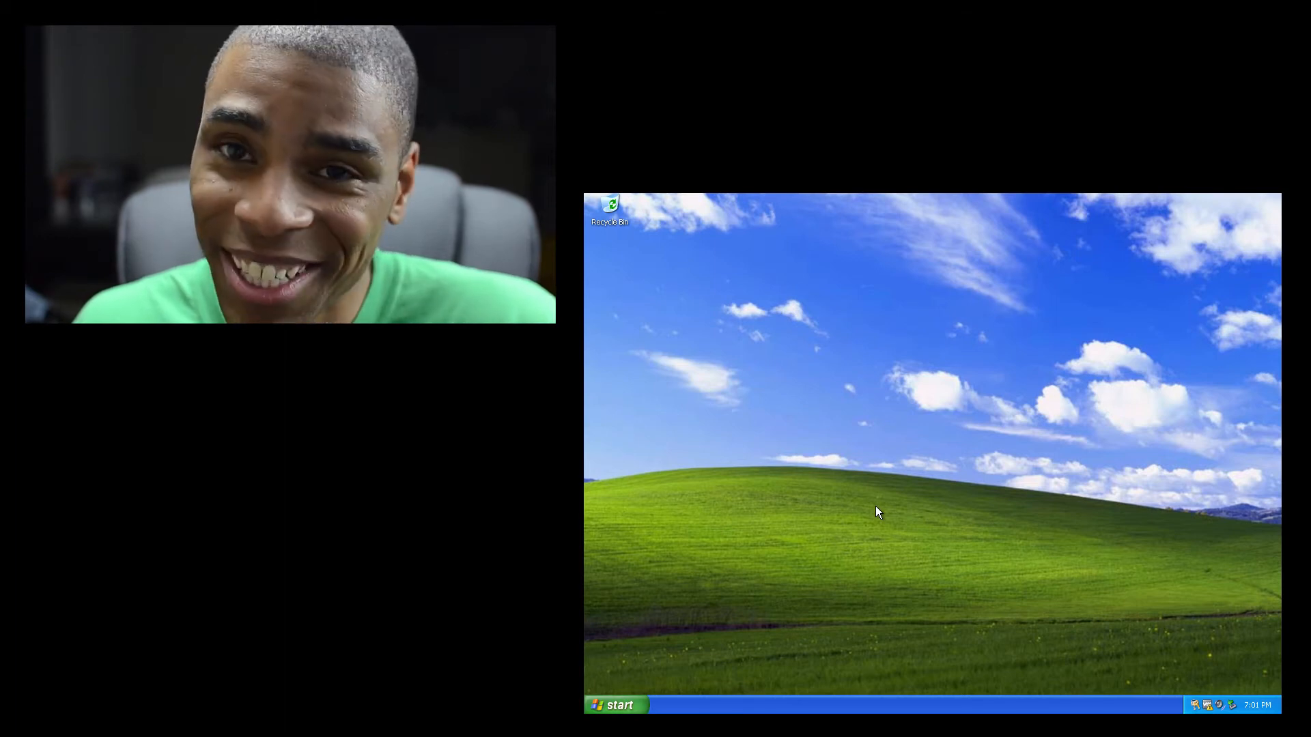
right_click(878, 512)
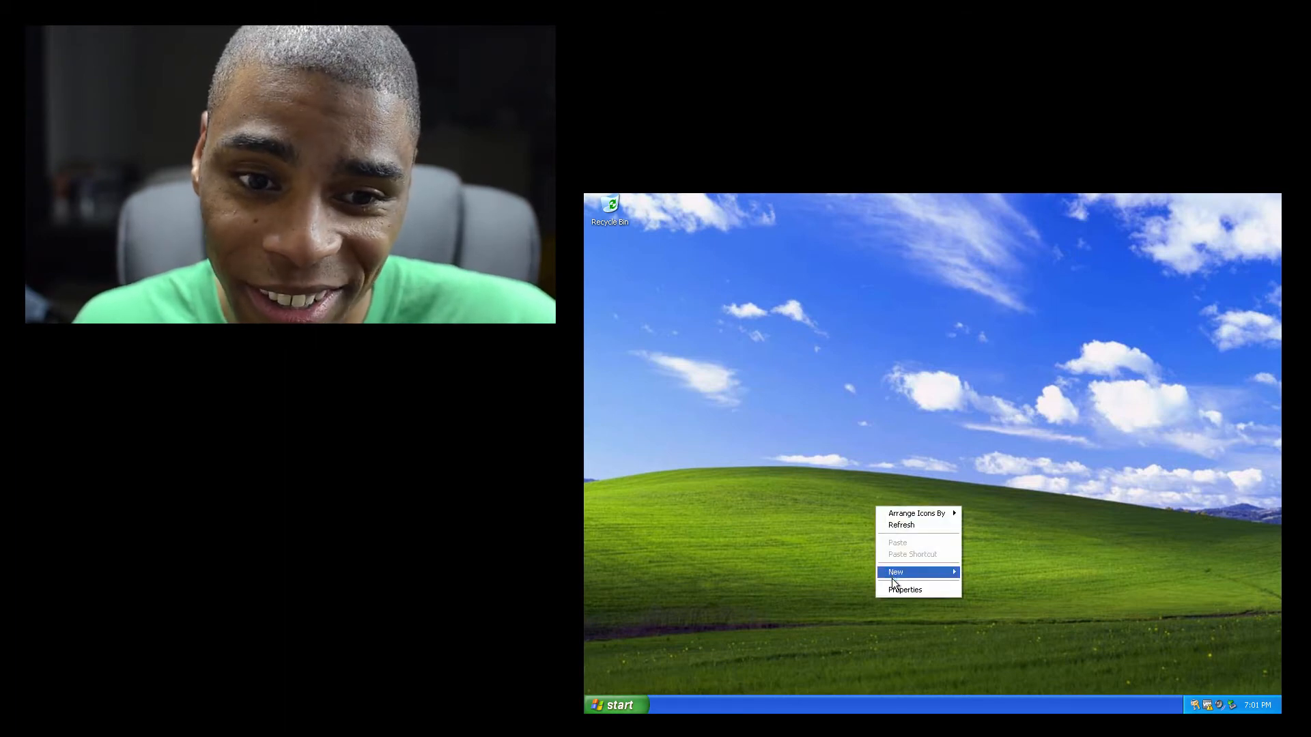
left_click(904, 590)
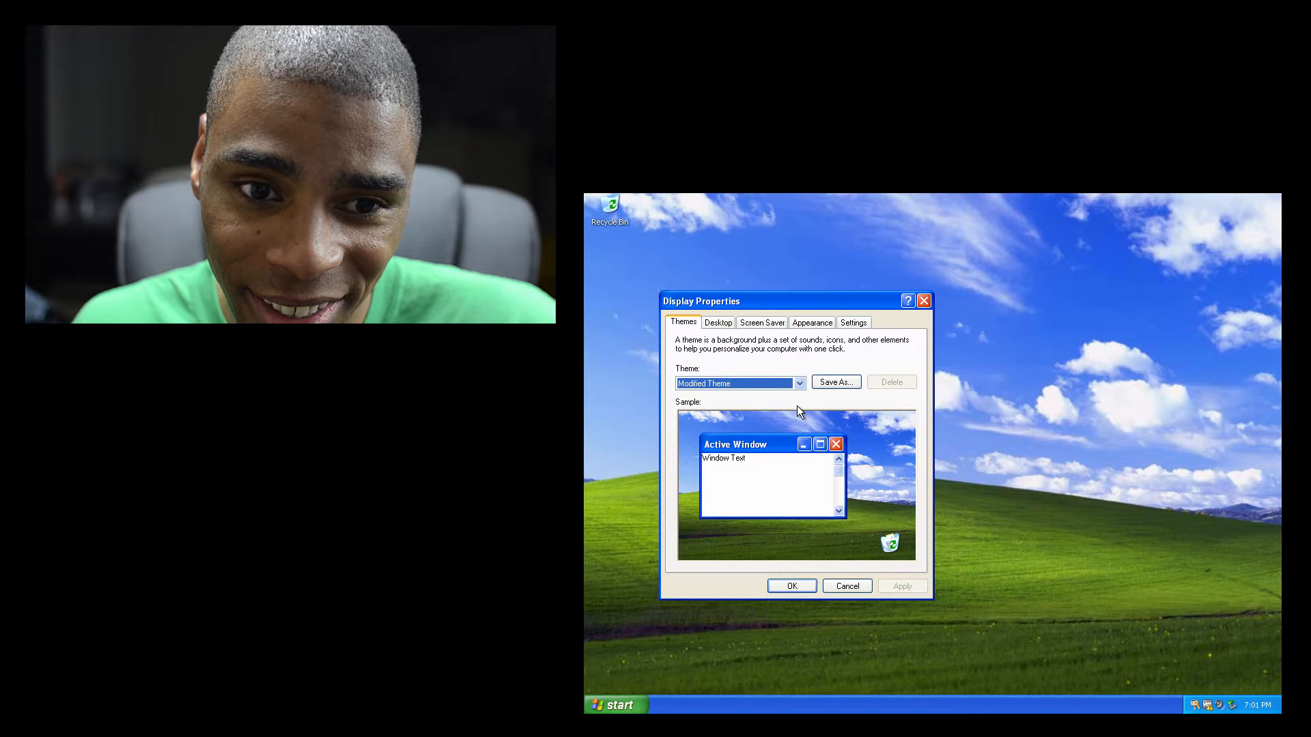
left_click(716, 322)
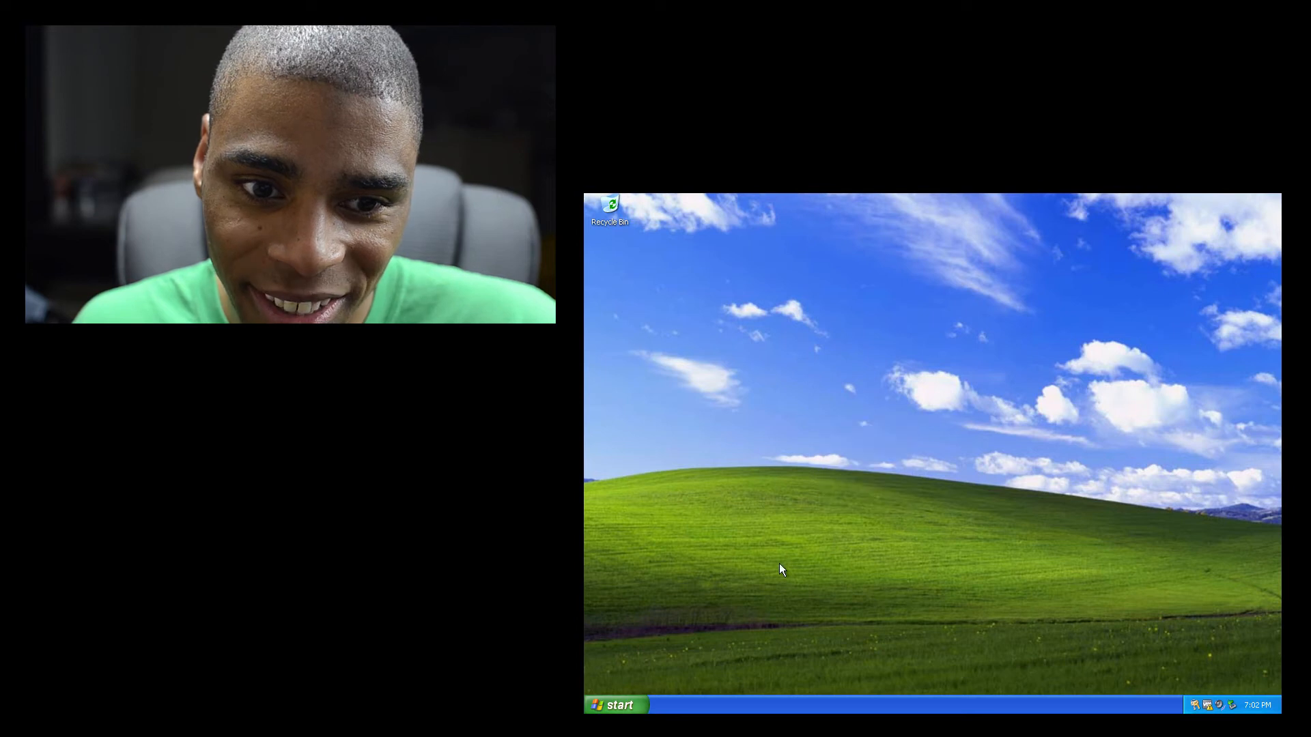
mouse_move(924, 268)
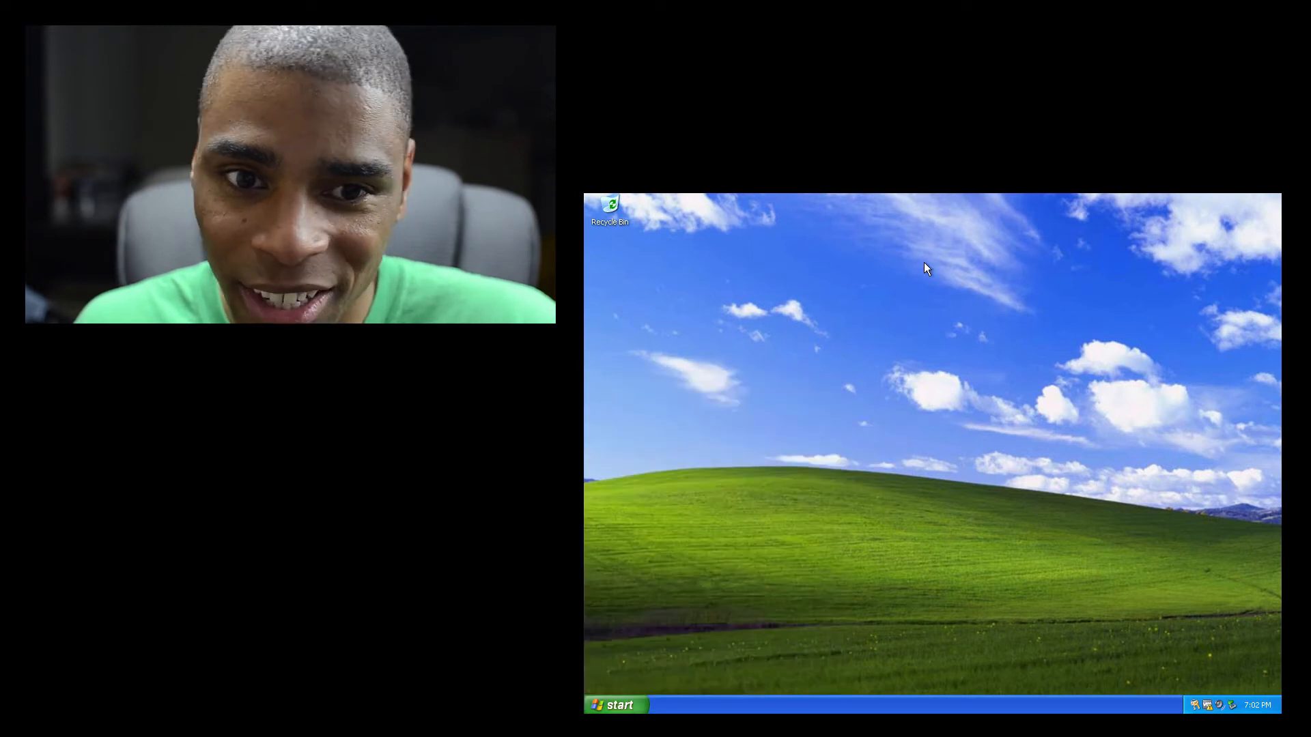
mouse_move(1221, 278)
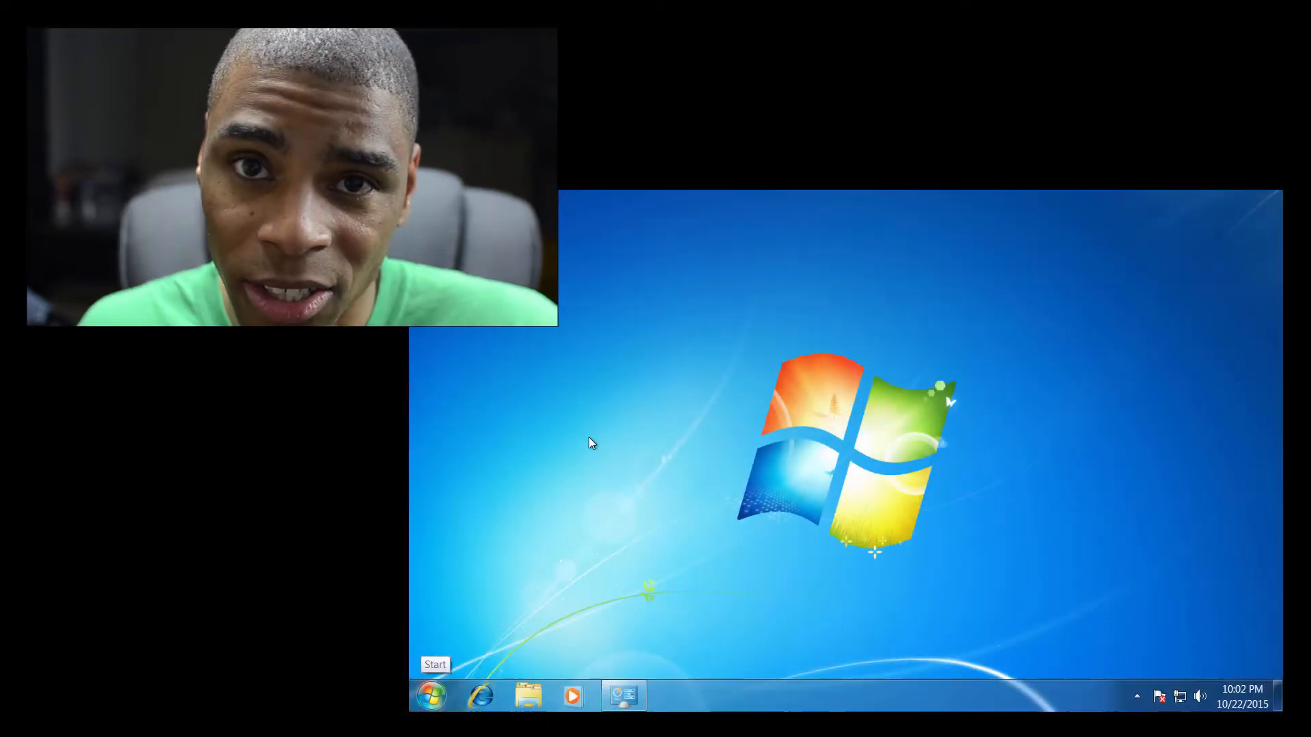
mouse_move(611, 421)
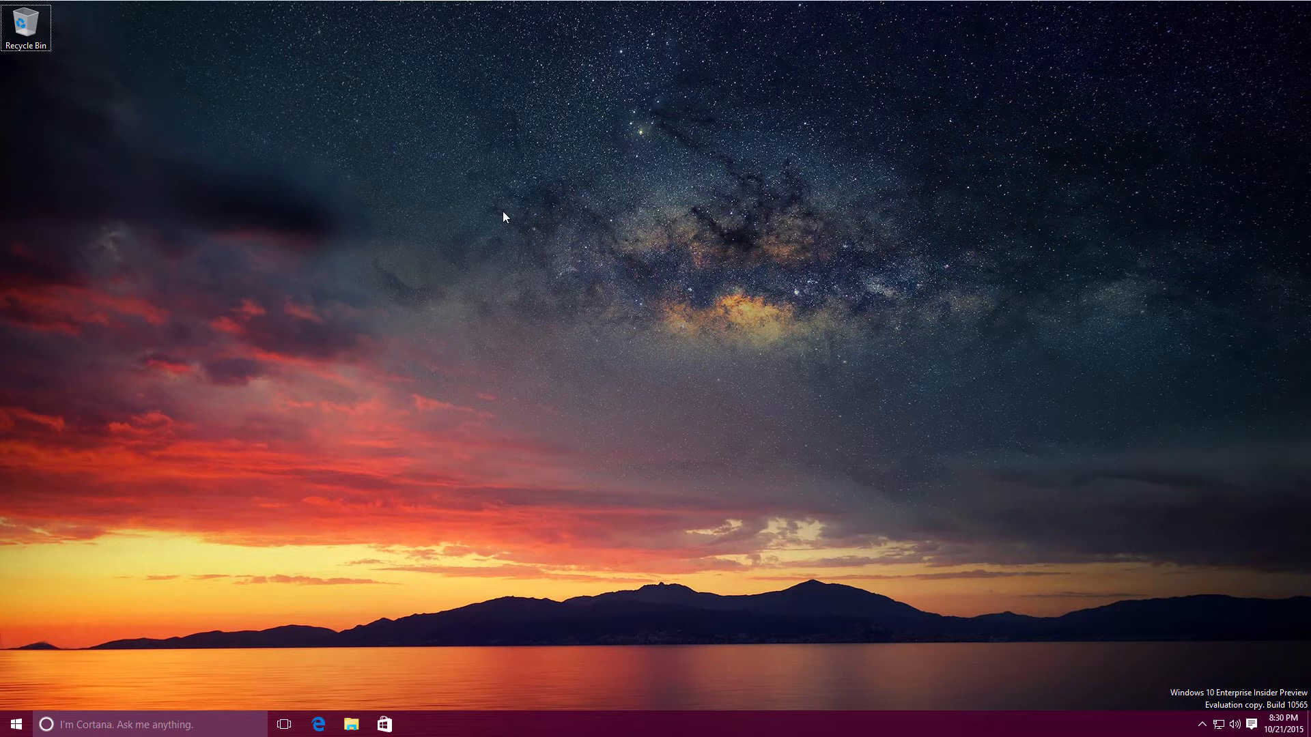
mouse_move(351, 724)
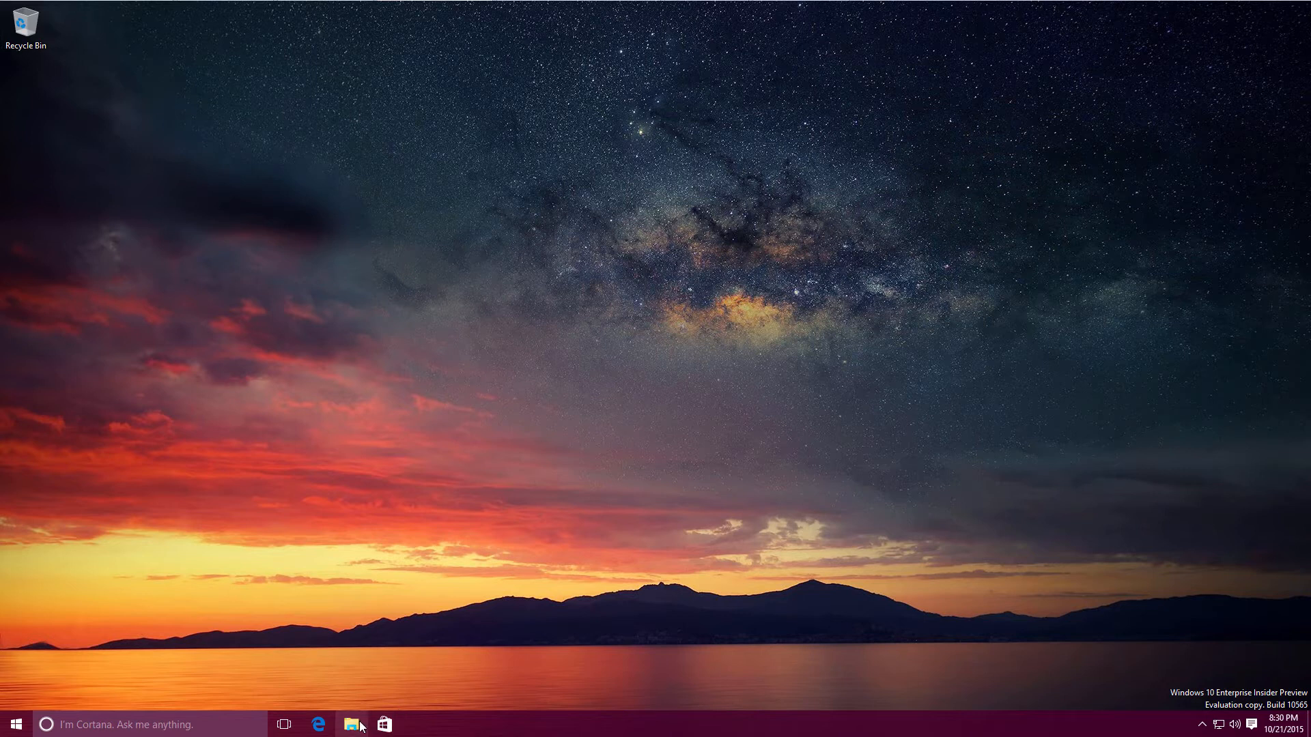
Show the Windows 10 Start menu tiles, then the Start button's power-user menu.
left_click(351, 723)
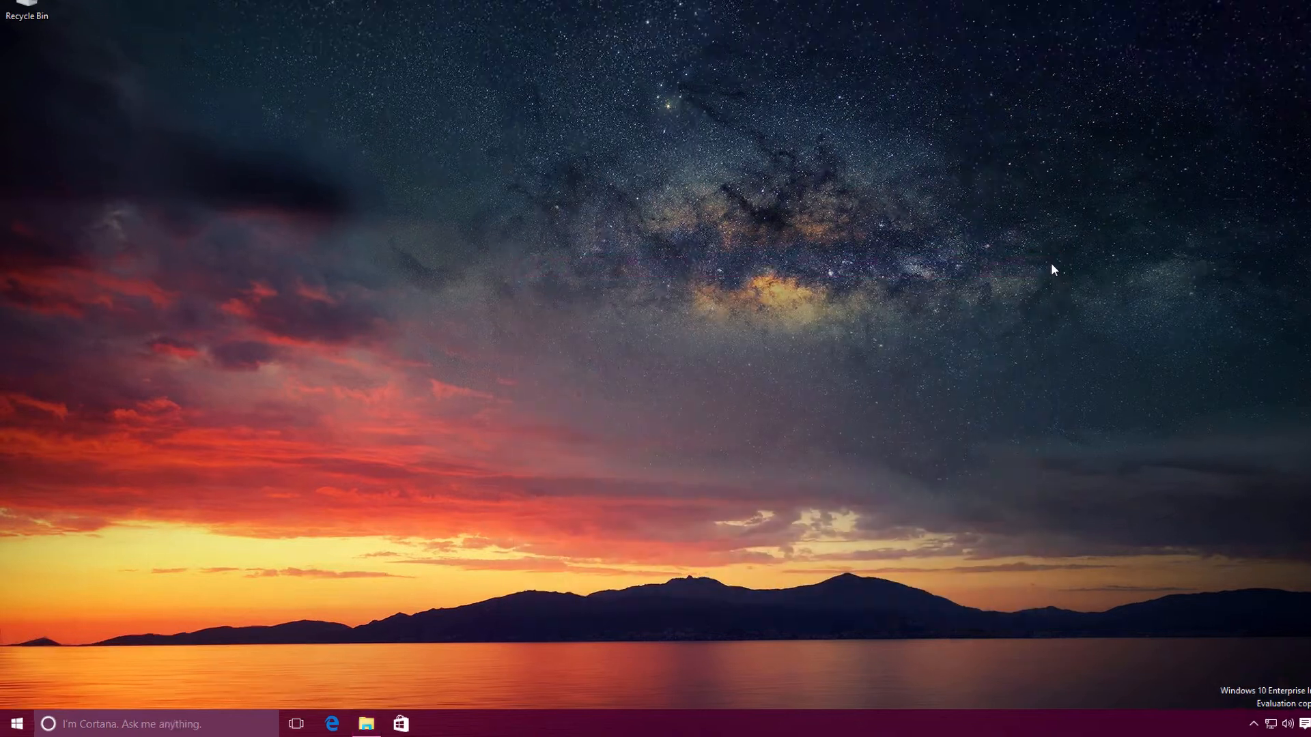
left_click(16, 724)
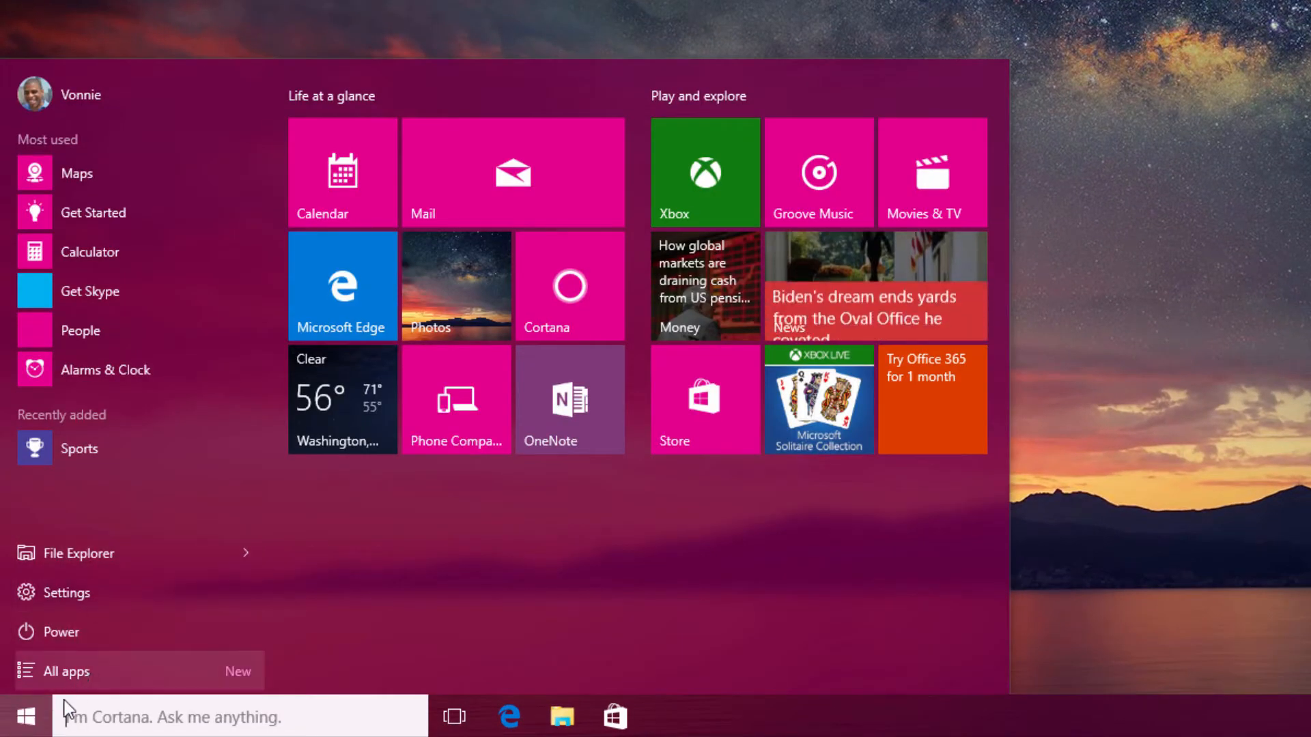
right_click(23, 716)
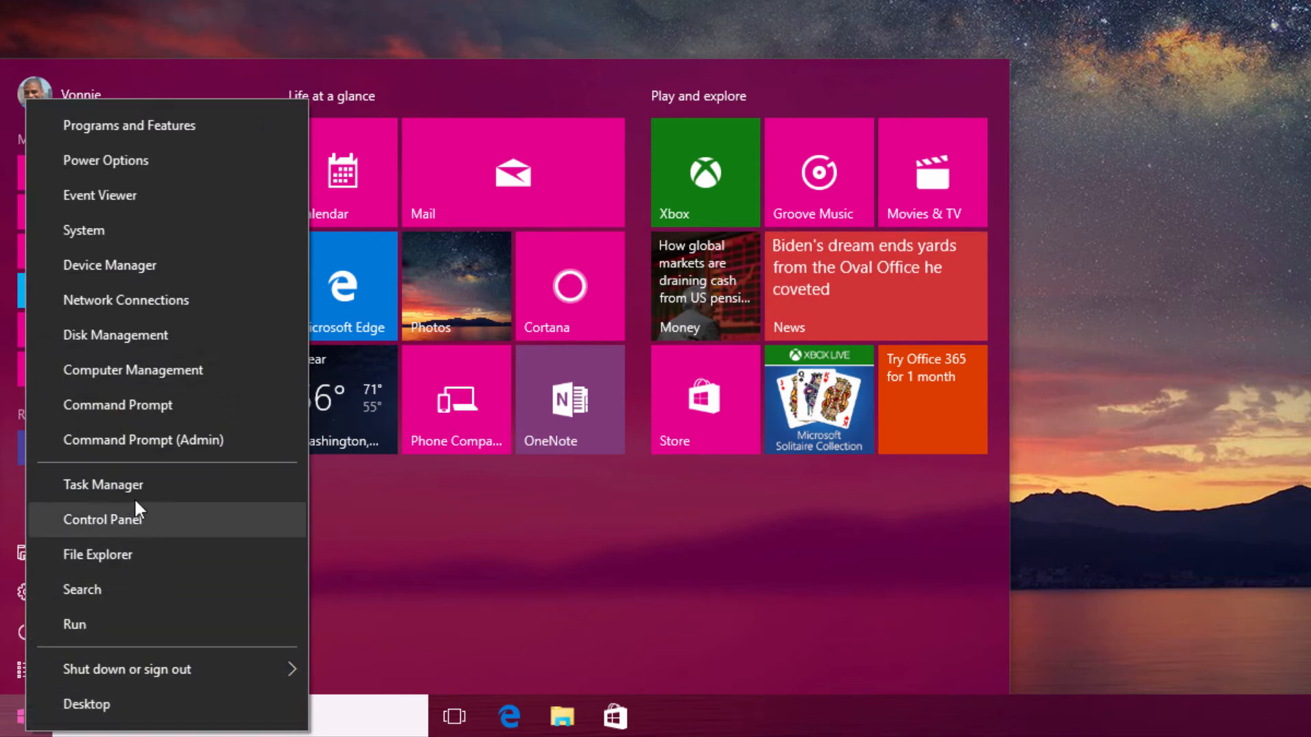
Run ver in an elevated Command Prompt to show version 10.0.10565.
left_click(144, 440)
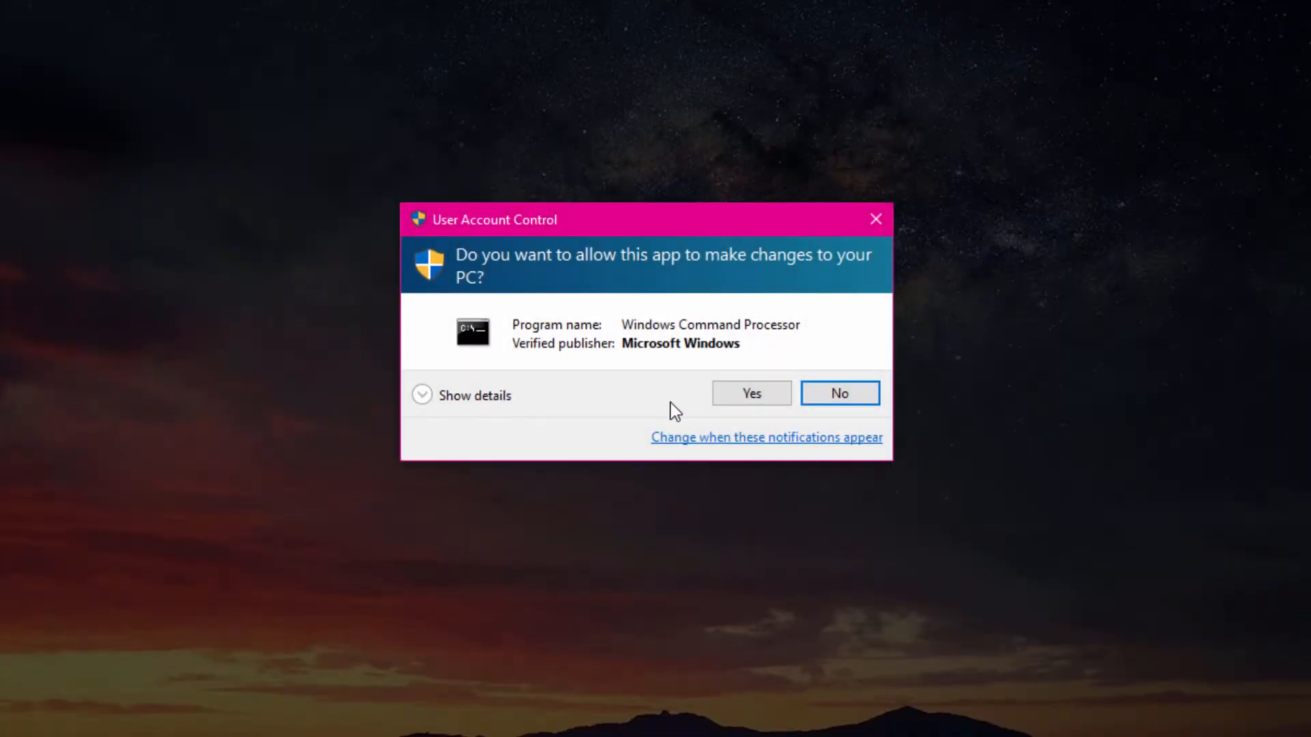
left_click(750, 393)
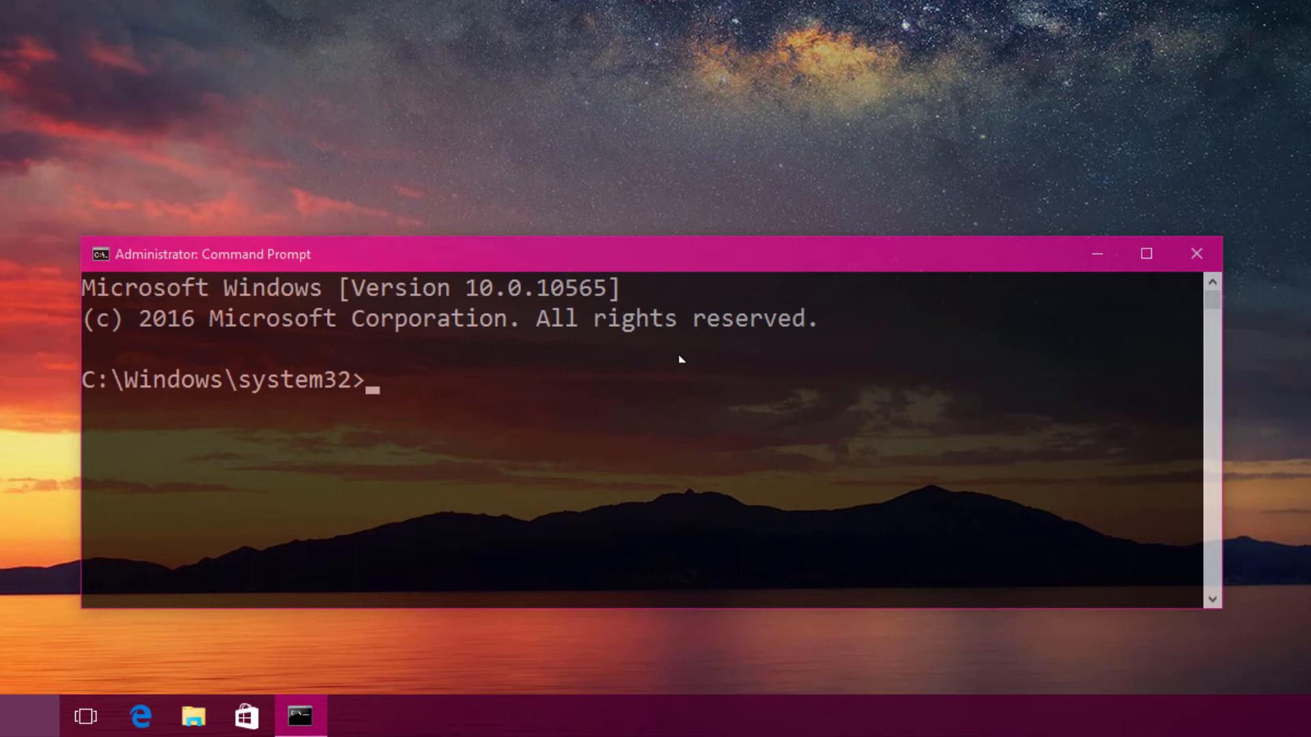
type("ver")
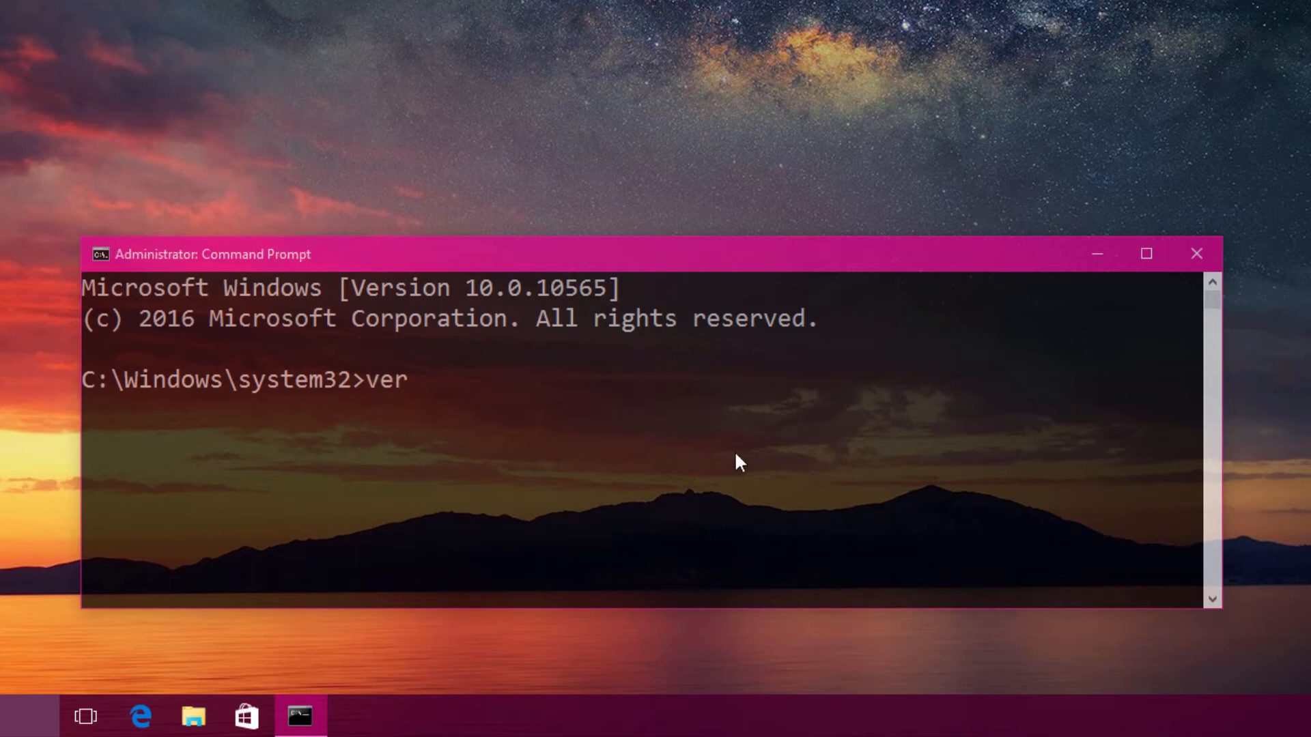
key("Return")
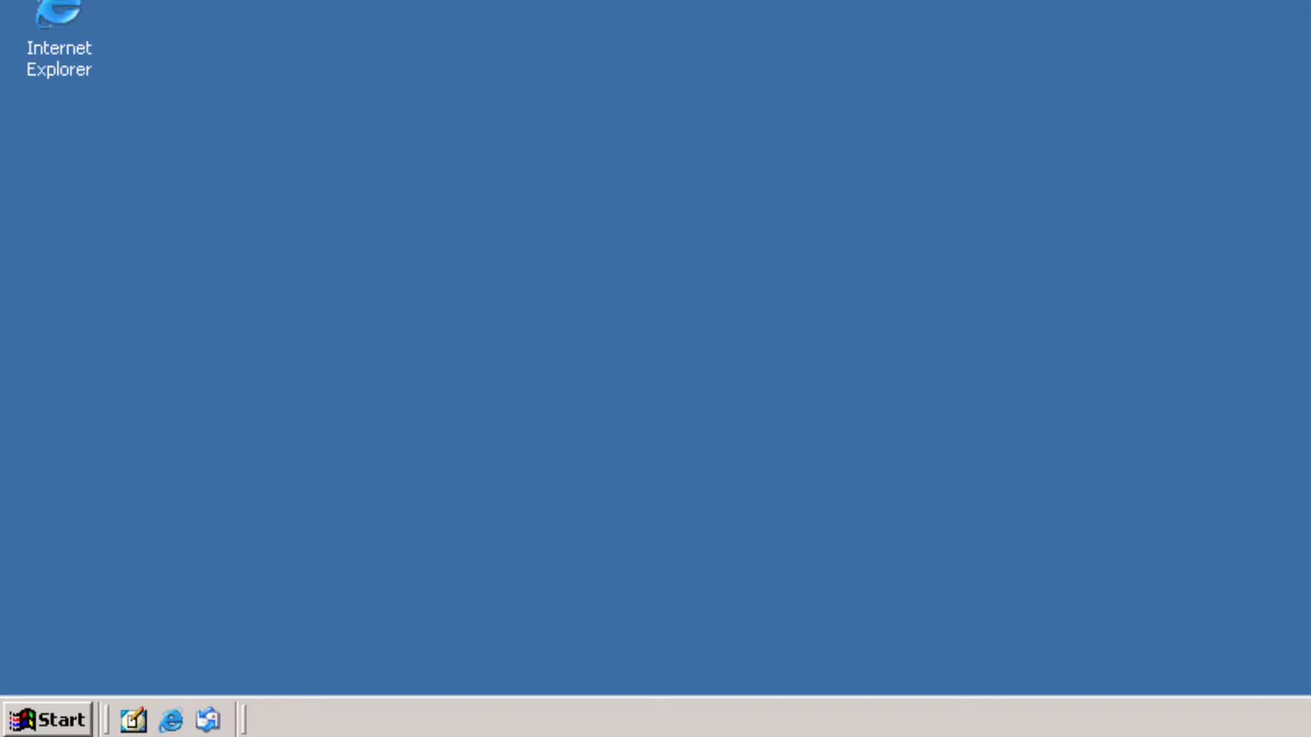
Launch cmd from the Windows 2000 Run dialog.
left_click(48, 720)
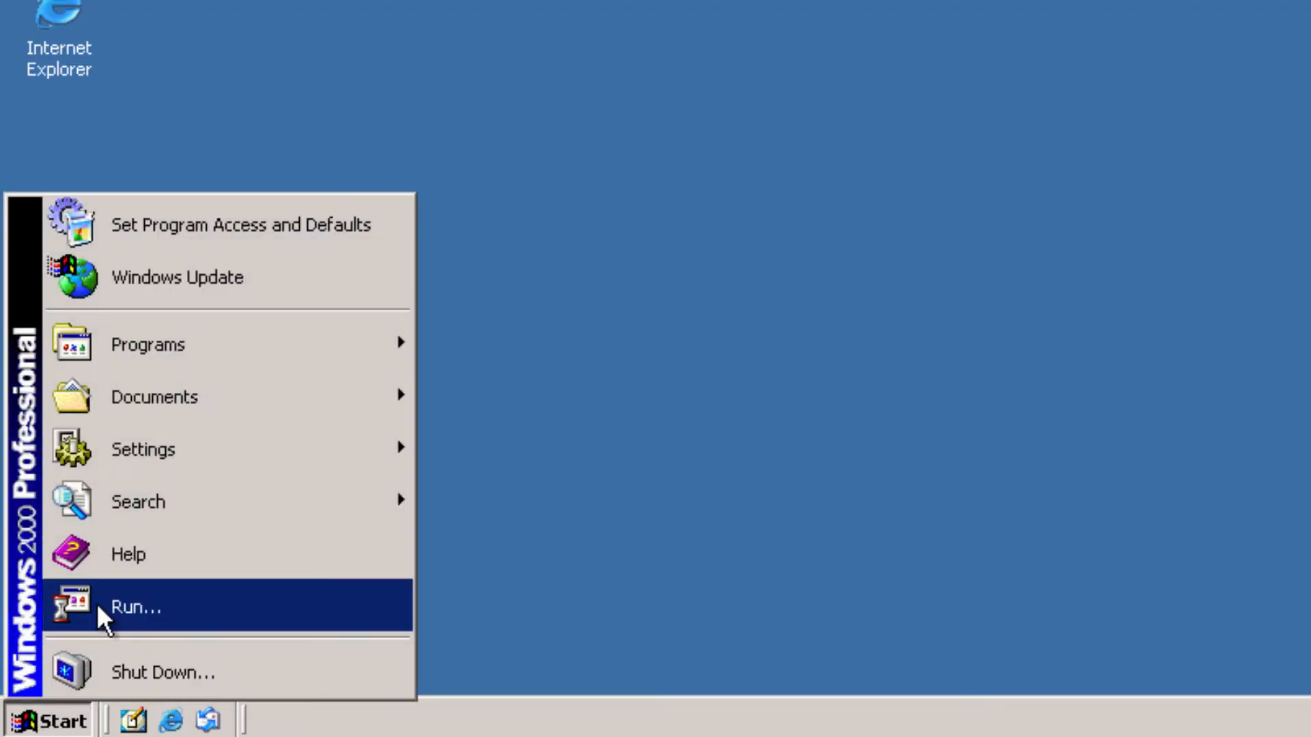
left_click(134, 607)
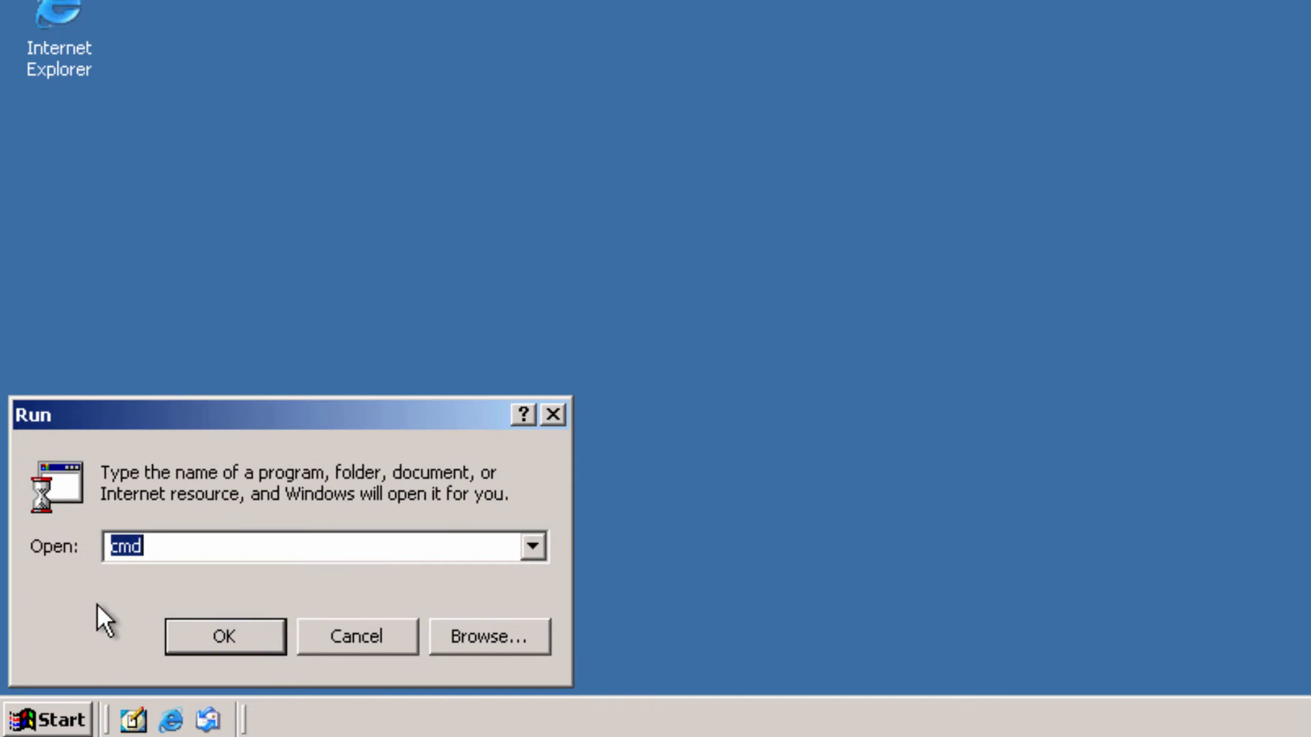
left_click(224, 636)
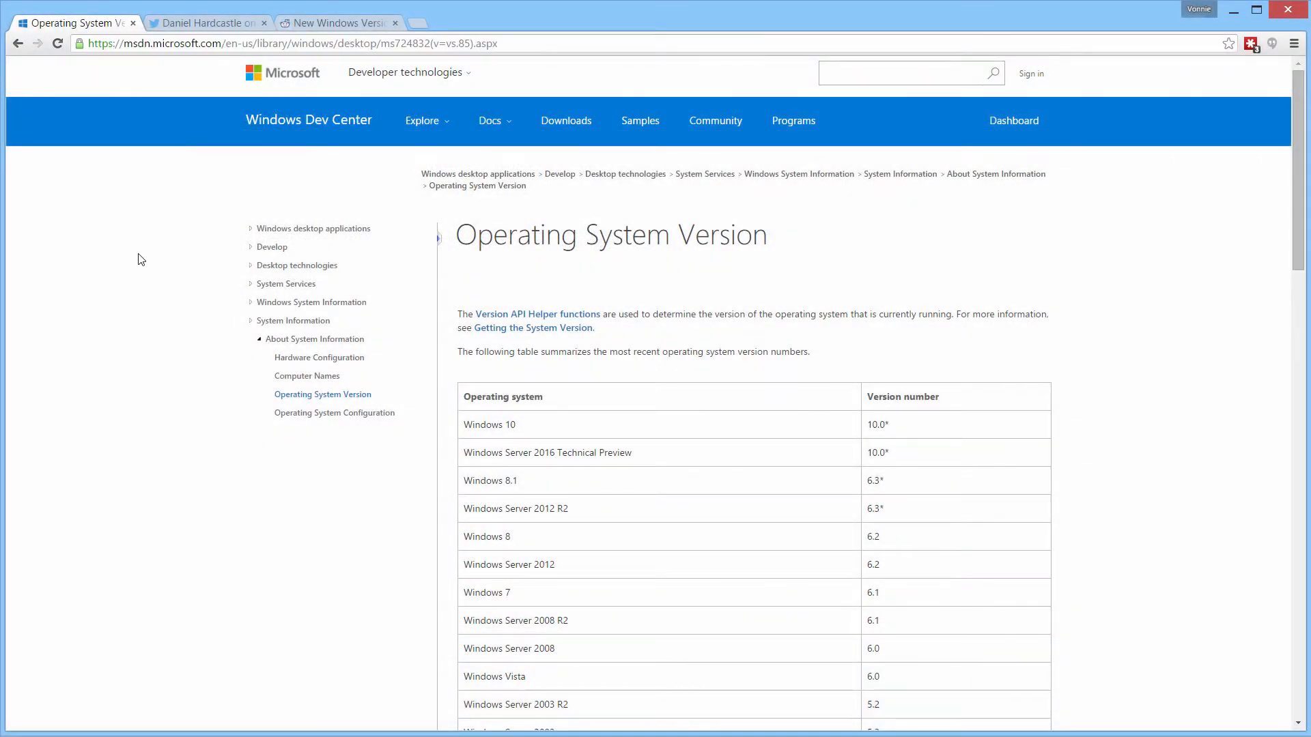
Zoom in and scroll the Operating System Version table down to Windows 2000 at 5.0.
key("ctrl+plus")
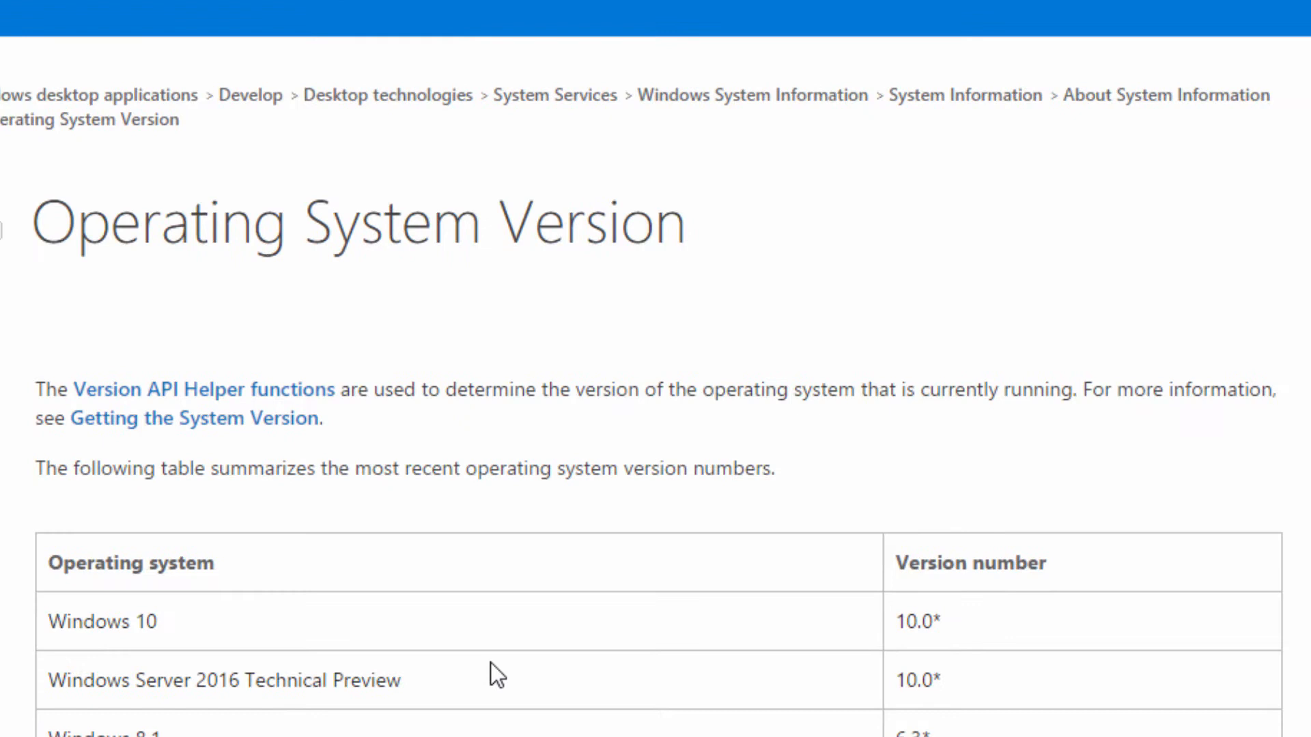
scroll("down", 3)
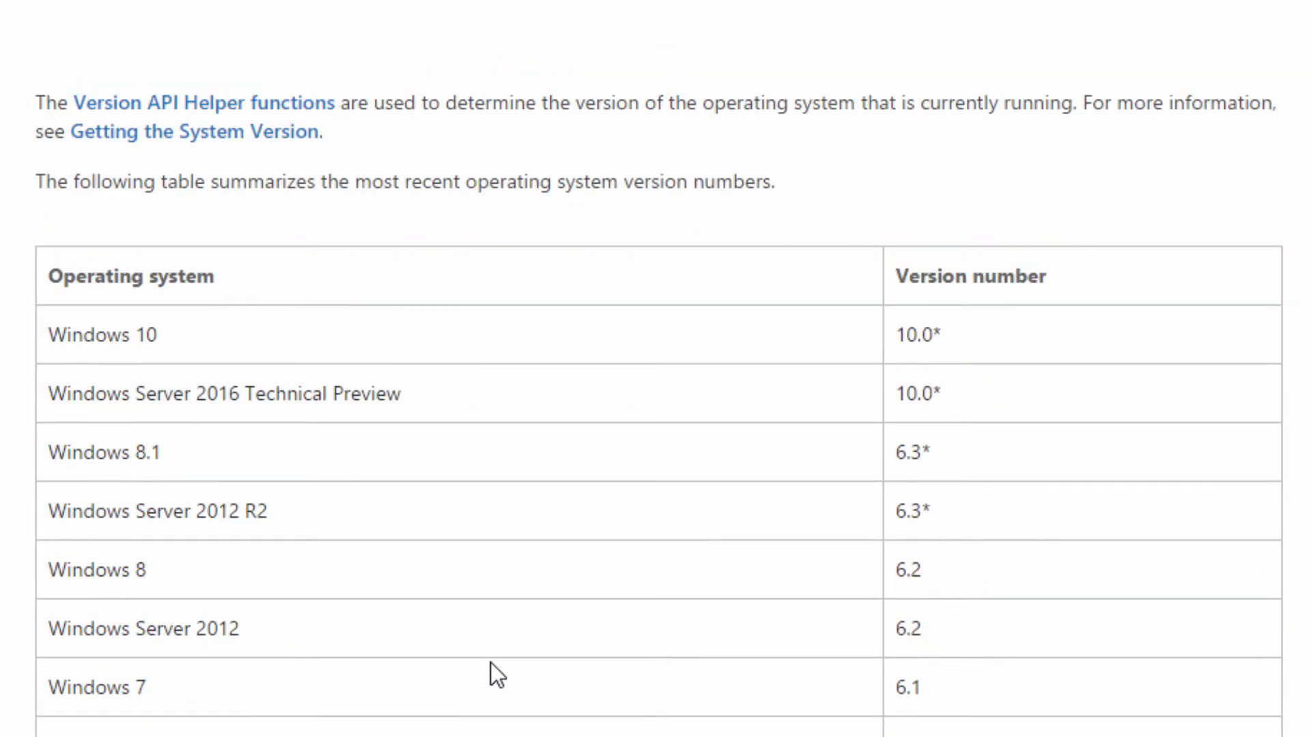
mouse_move(557, 327)
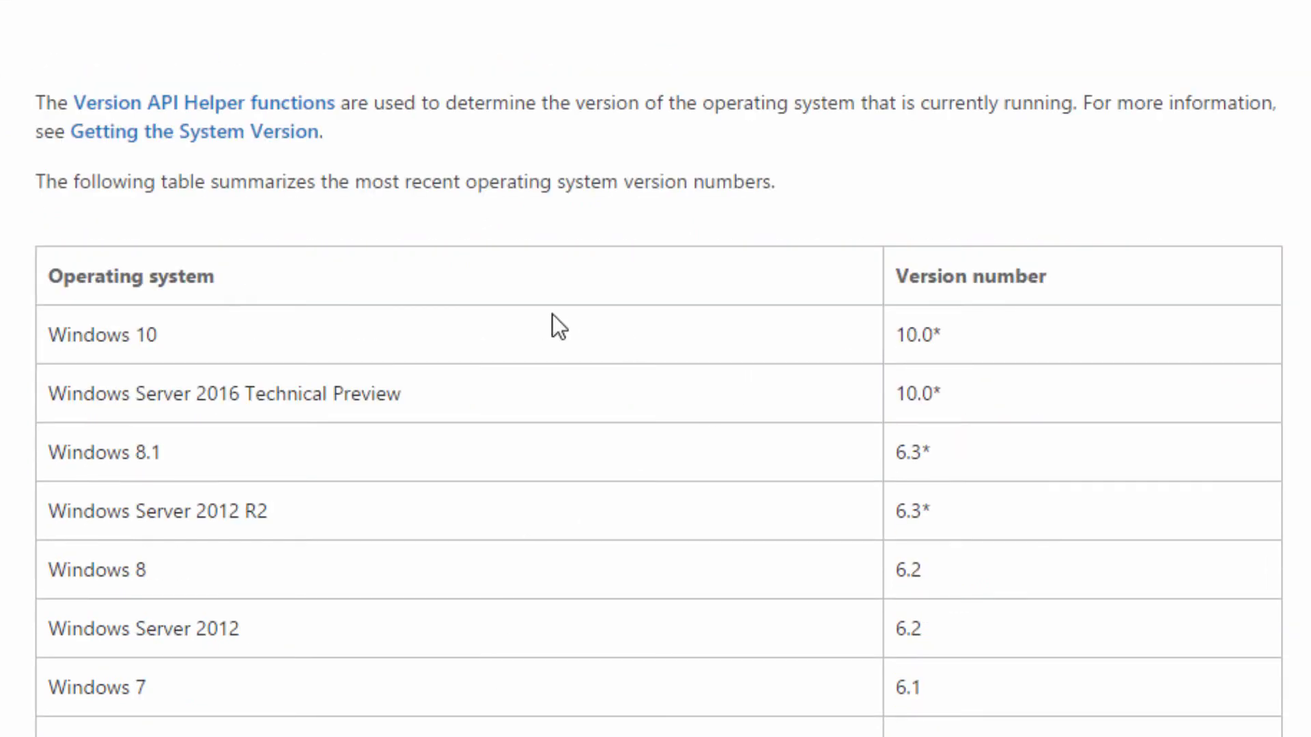
mouse_move(714, 489)
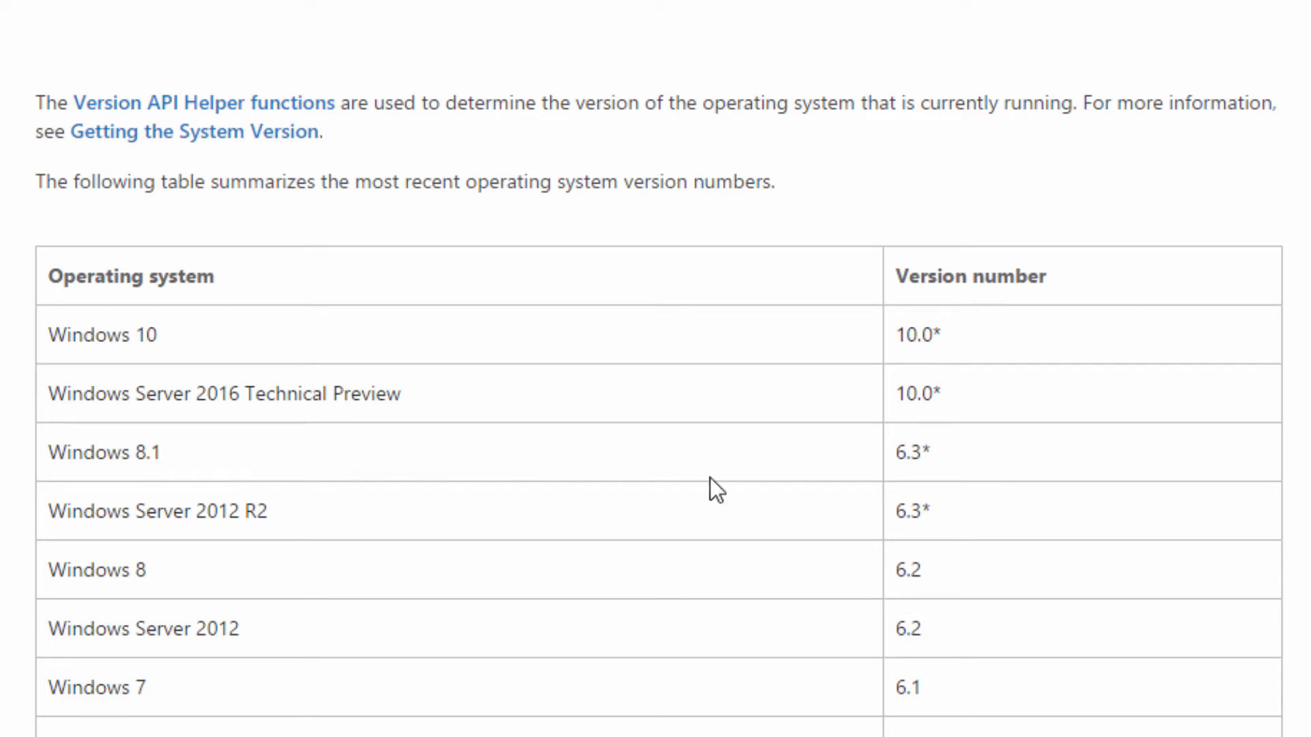
mouse_move(910, 495)
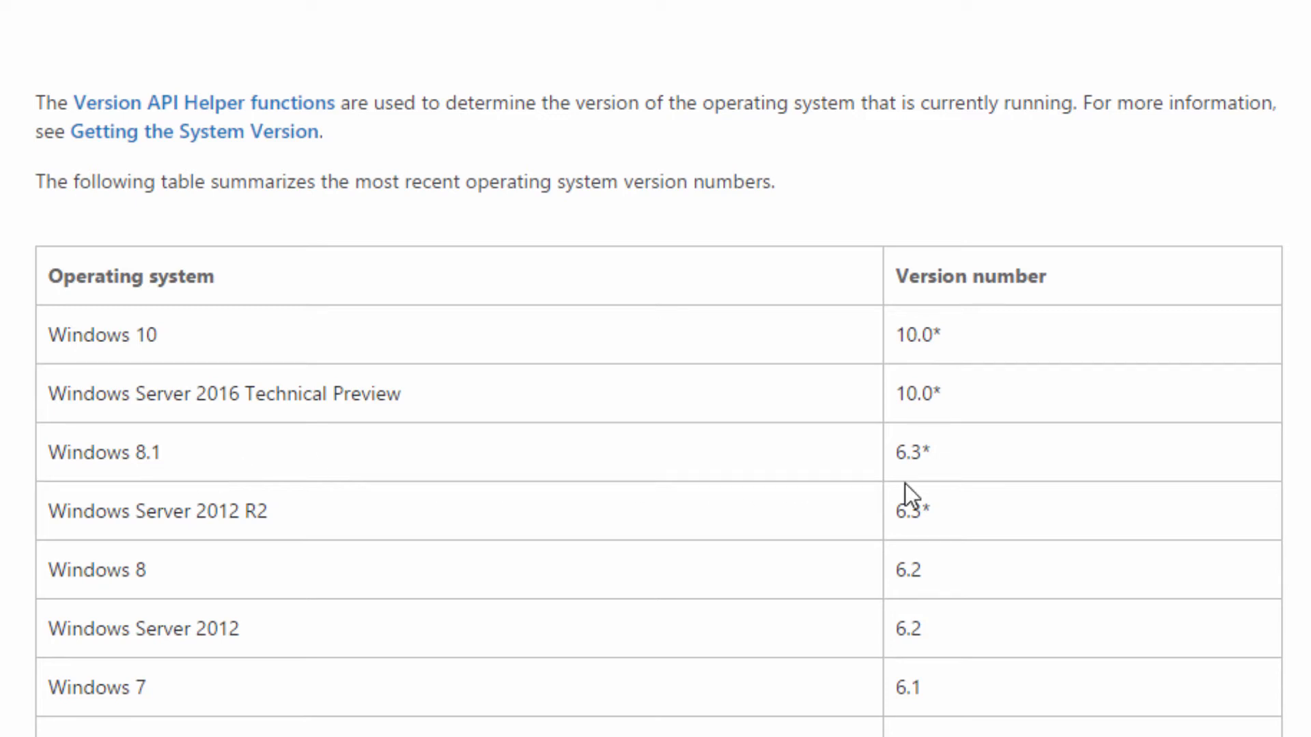
mouse_move(944, 584)
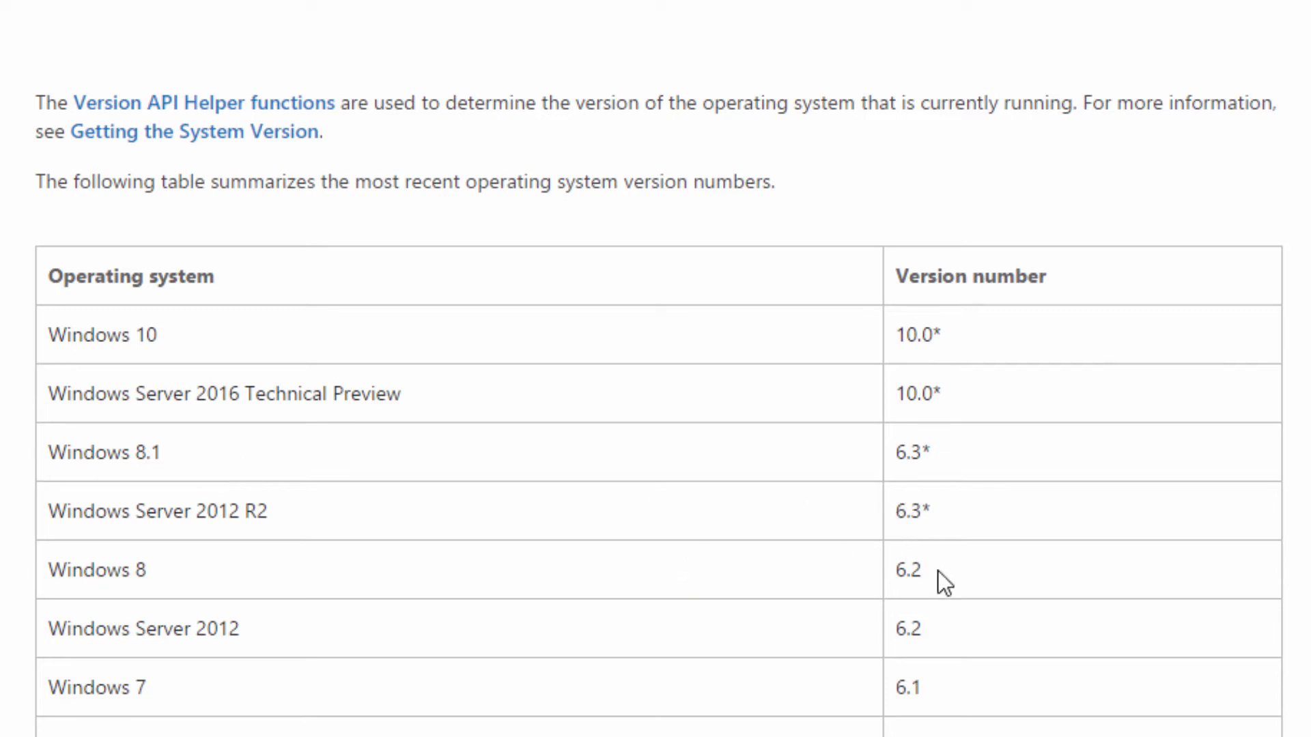
scroll("down", 3)
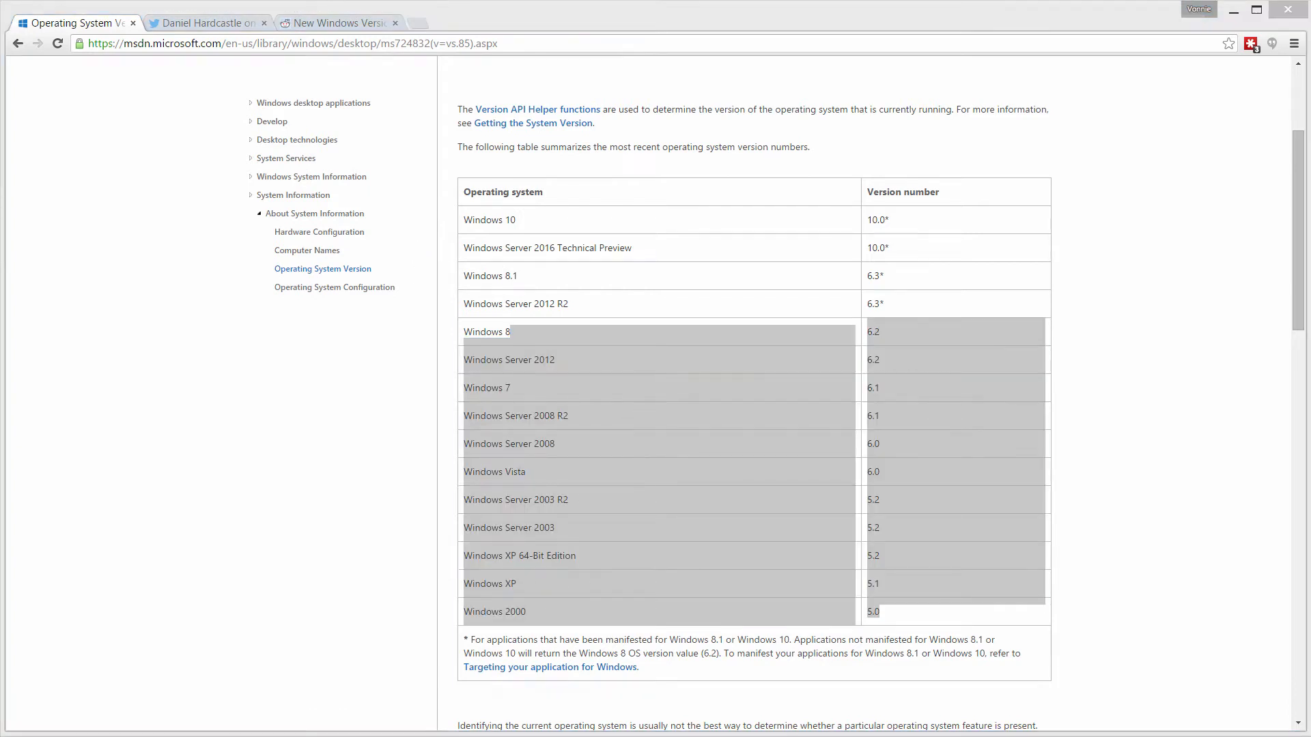
Switch to the Reddit Windows 10 naming thread and zoom in on the top comment.
left_click(207, 23)
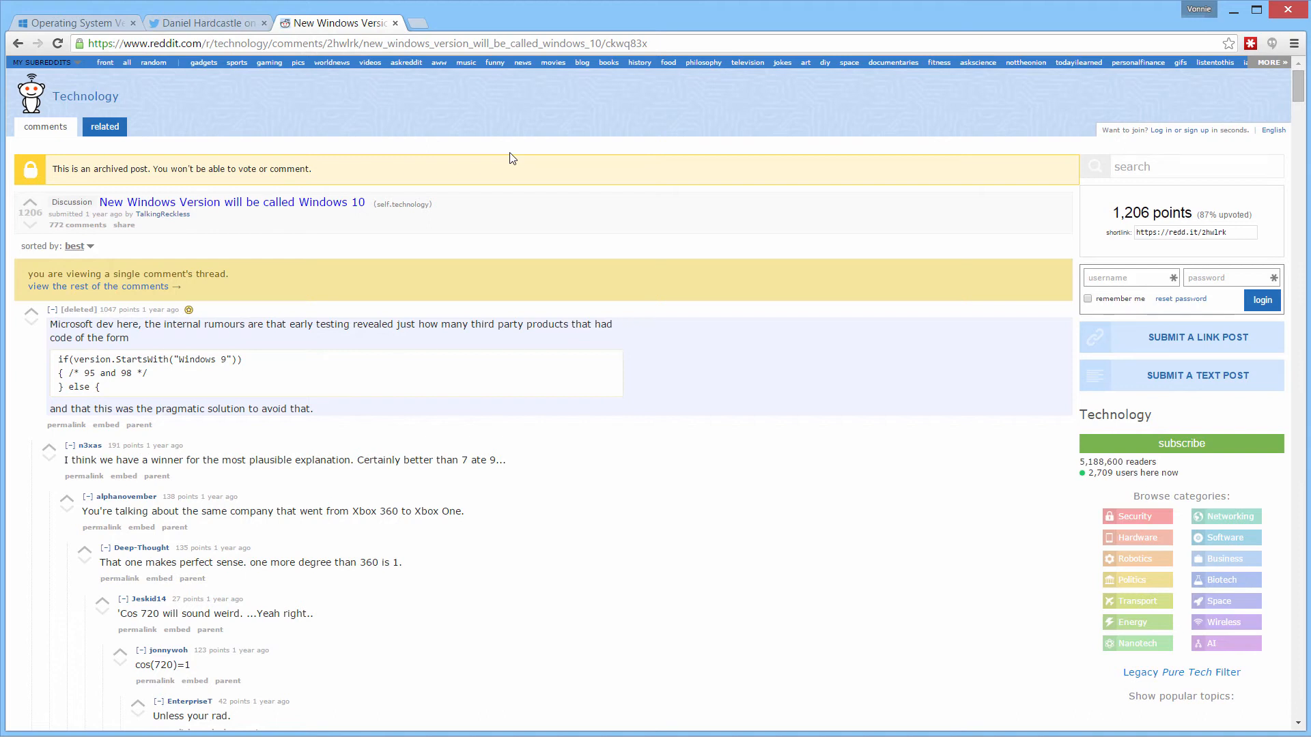
key("ctrl+plus")
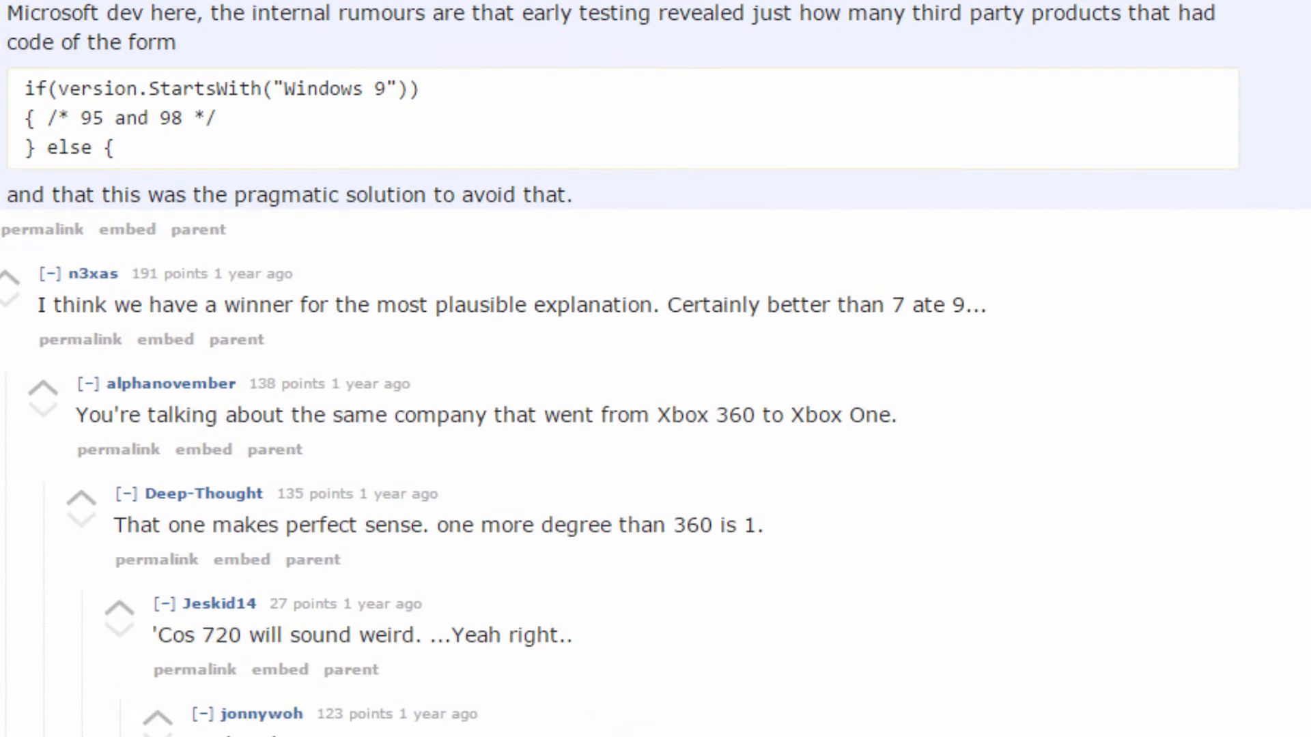